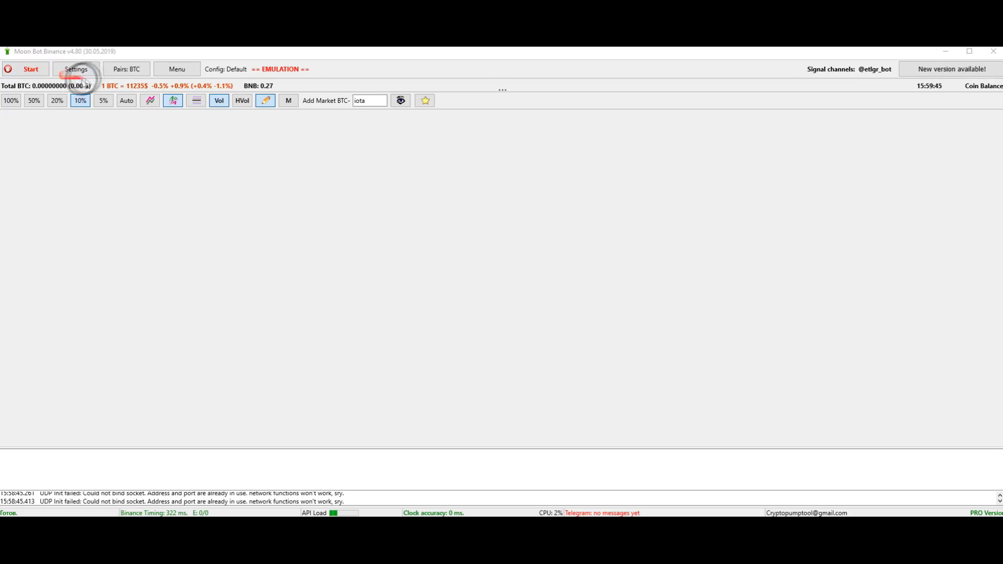
- Browse the Pairs quote-currency list, then reopen Menu to see Emulation mode still checked
left_click(125, 68)
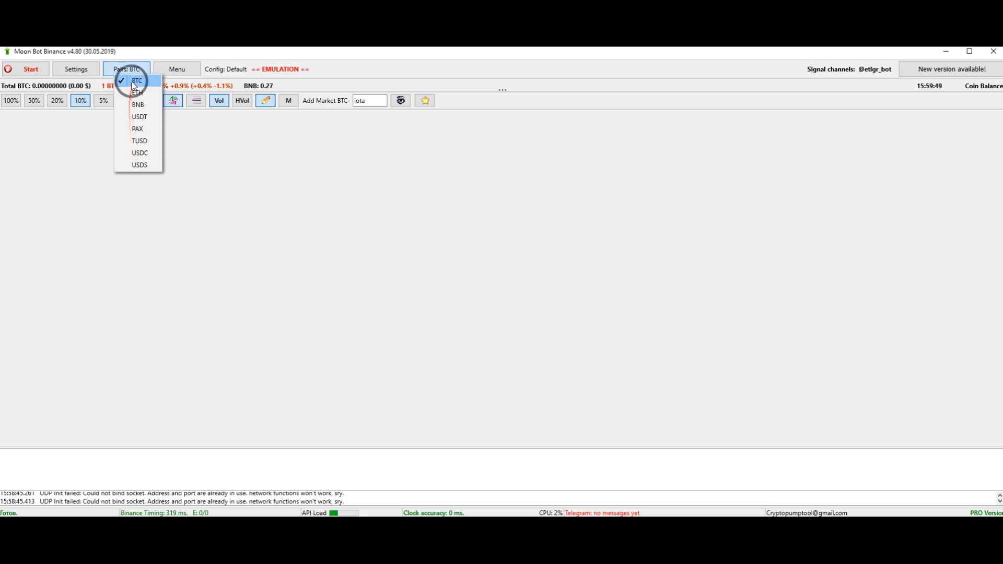
mouse_move(137, 93)
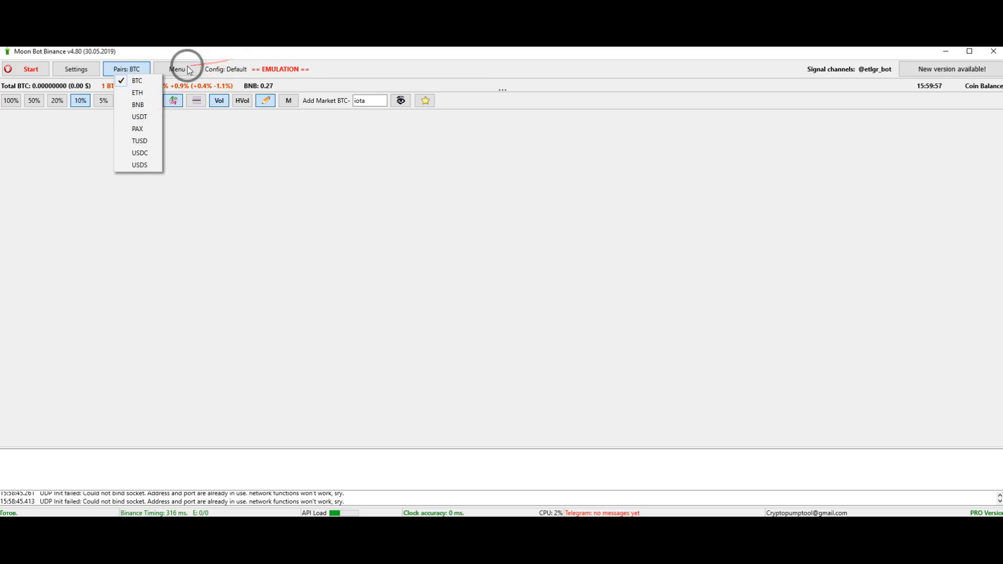
left_click(178, 69)
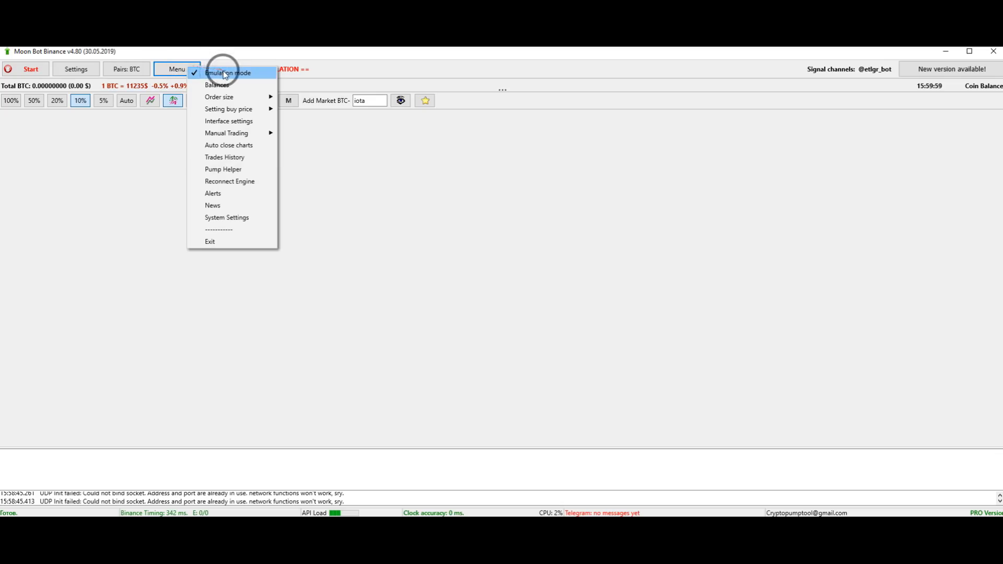
left_click(227, 72)
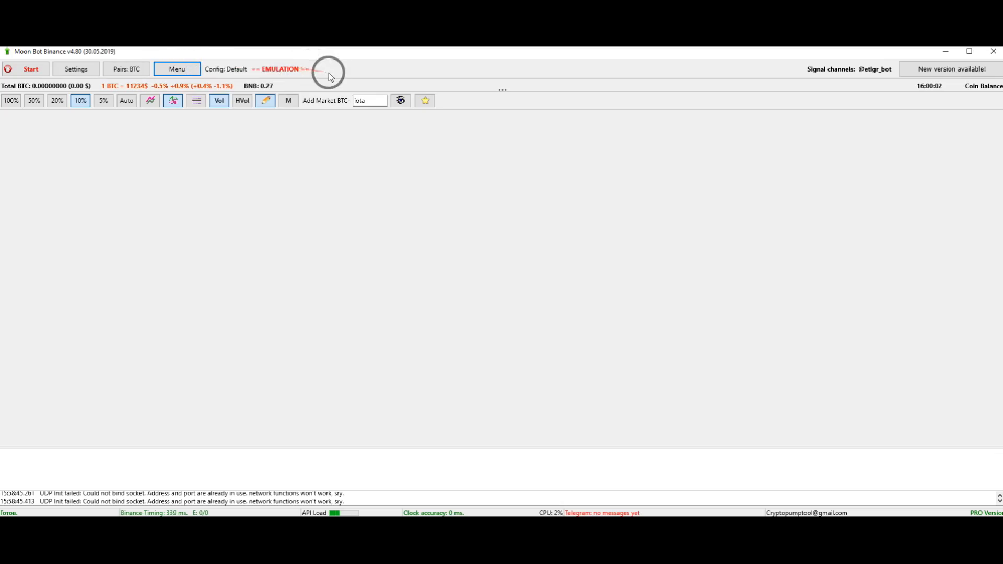
mouse_move(304, 70)
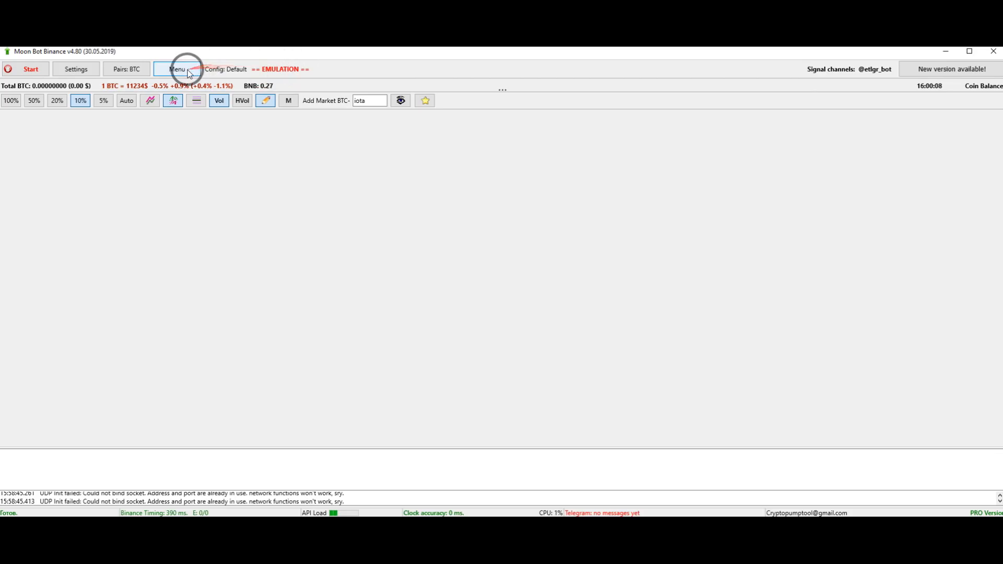
left_click(177, 69)
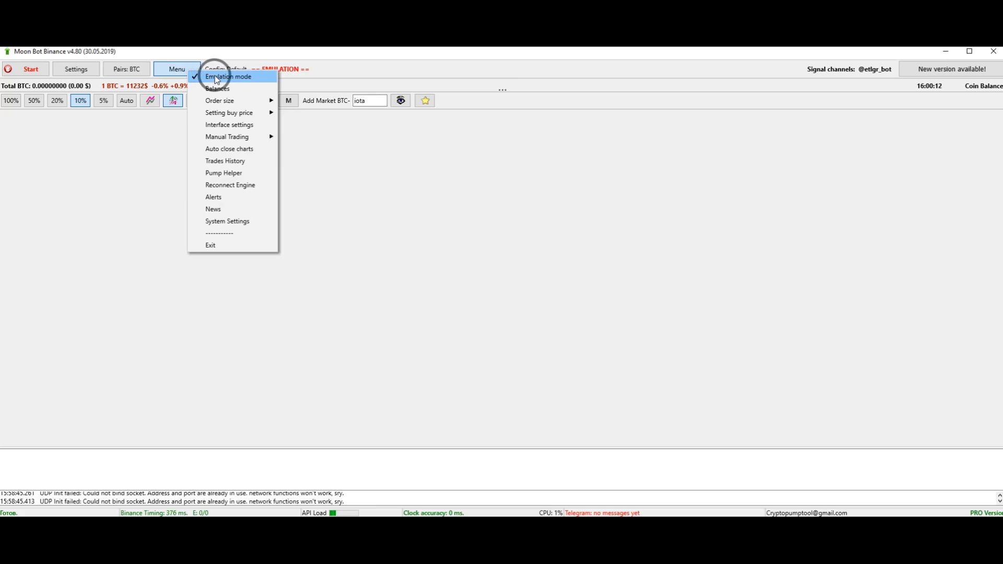
- Uncheck Emulation mode in Menu so the live BTC-IOTA chart appears
left_click(228, 76)
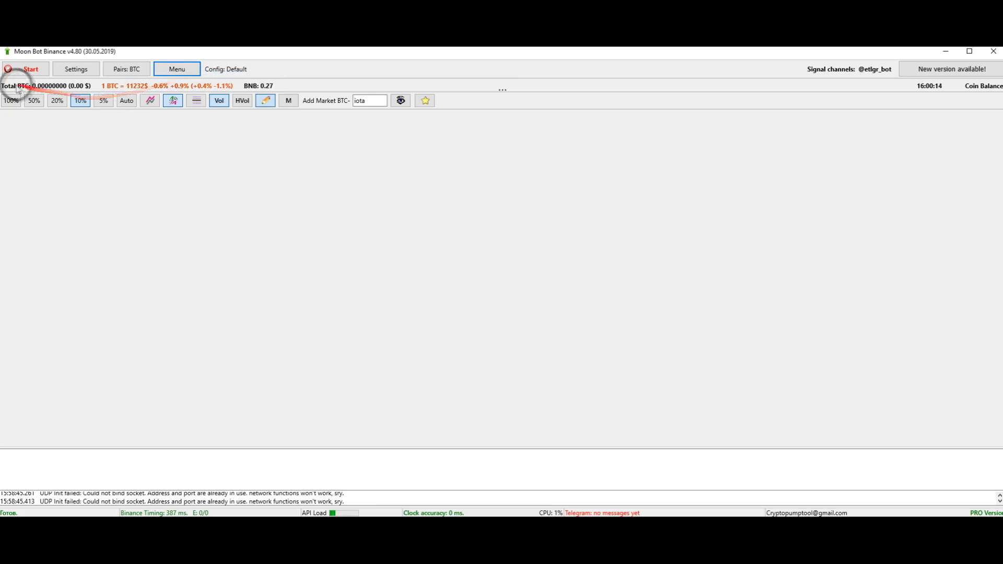
mouse_move(88, 86)
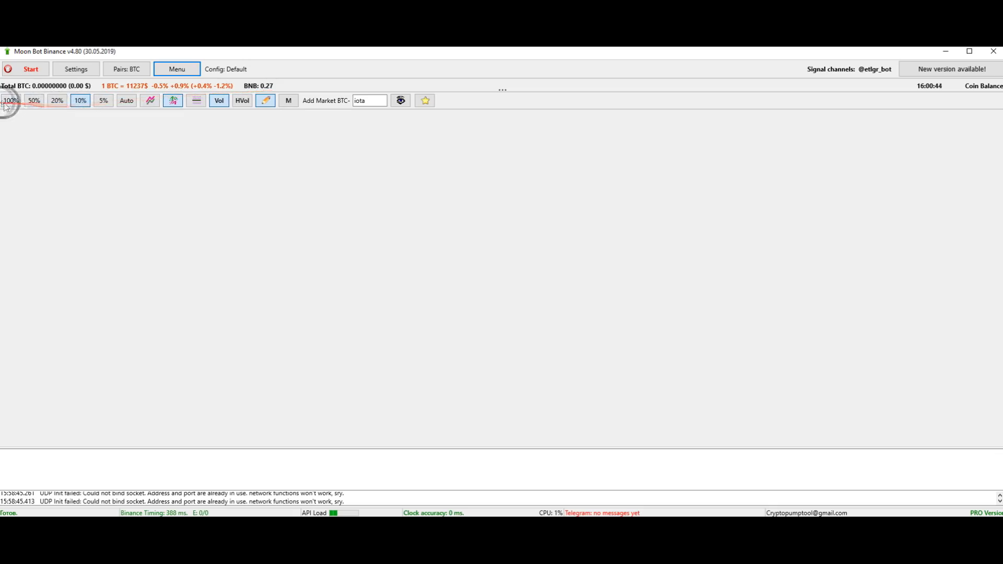
left_click(102, 100)
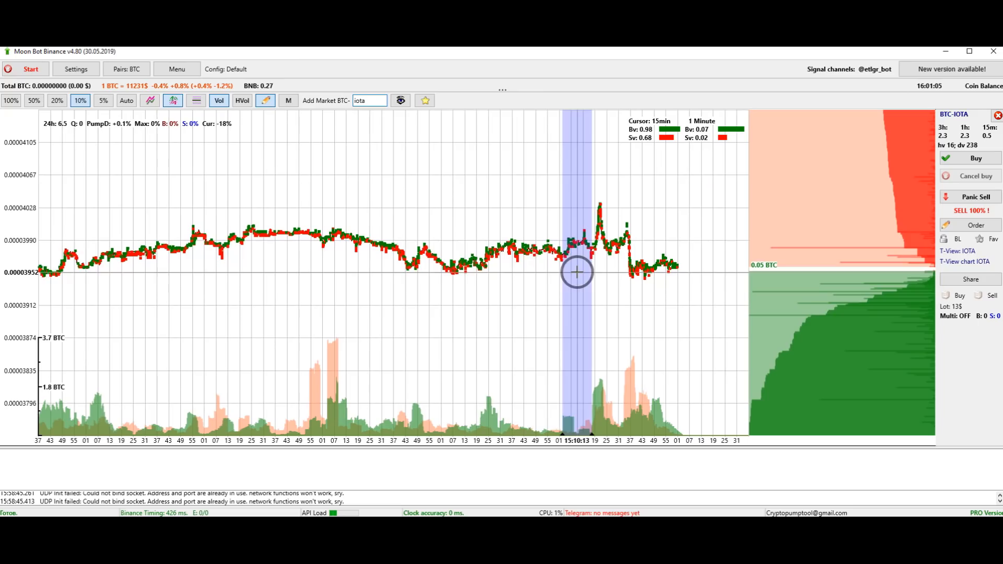
mouse_move(460, 272)
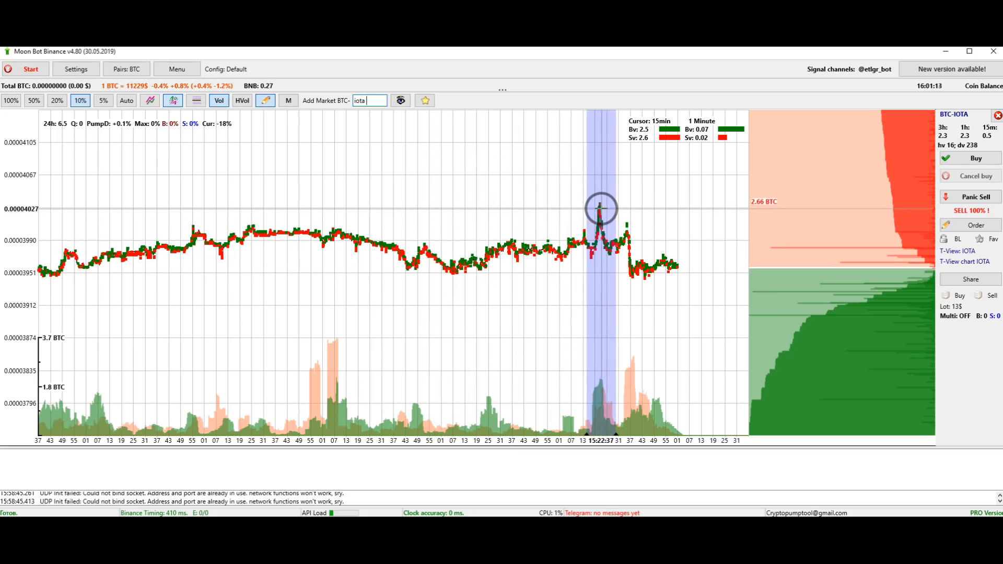
- Add the BTC-IOTA market and compare the 5% and 100% scales, settling on 5%
left_click(102, 101)
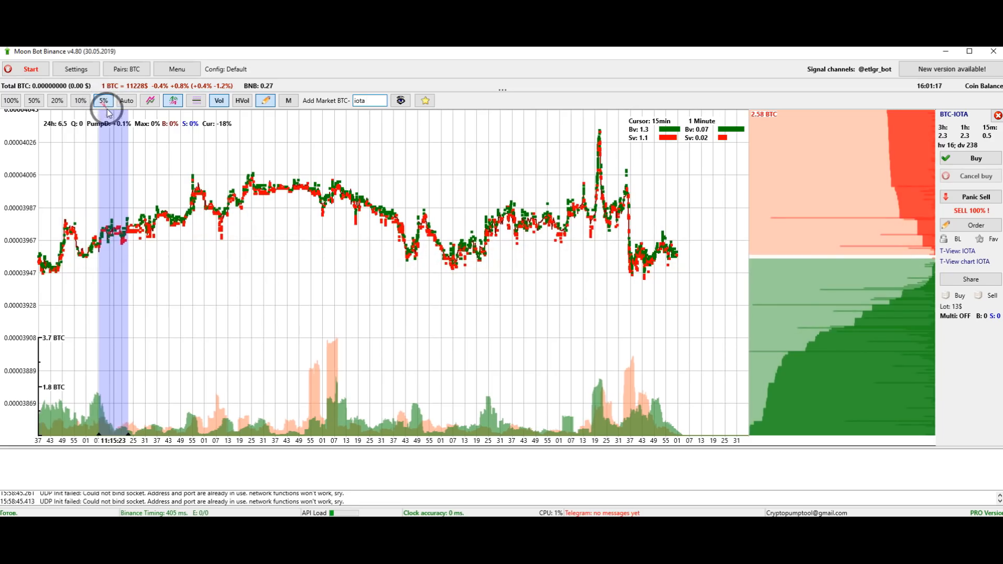
mouse_move(458, 269)
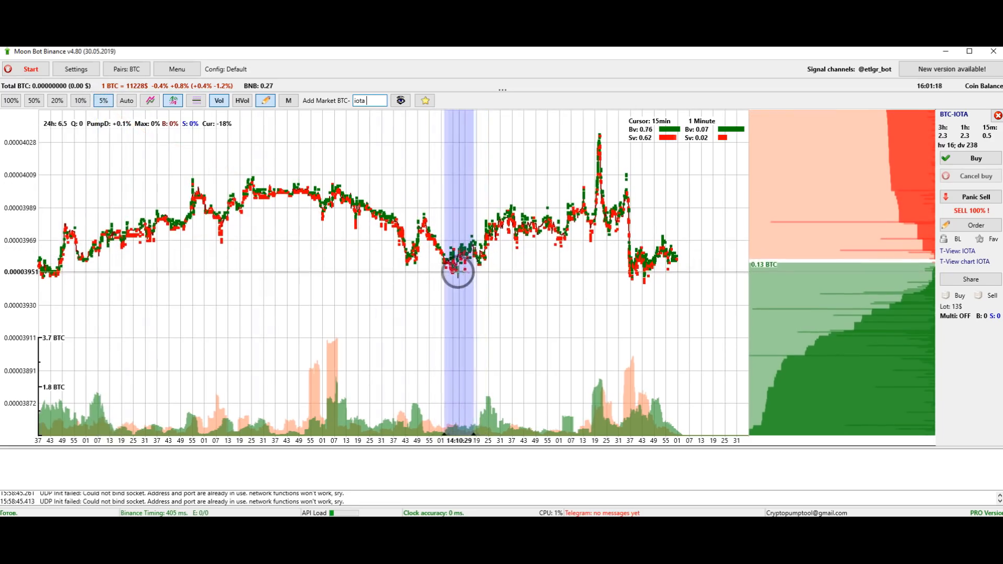
mouse_move(458, 242)
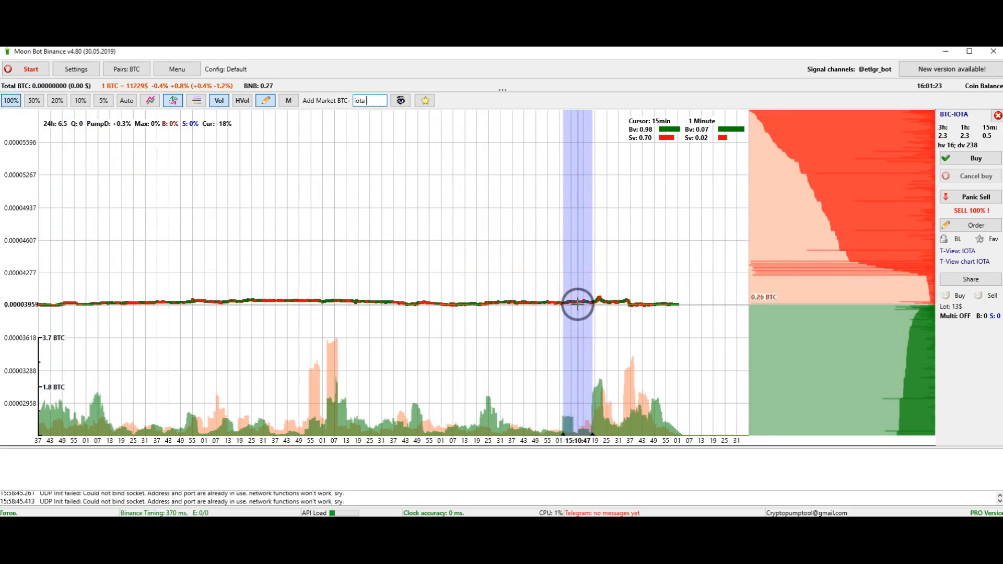
left_click(102, 100)
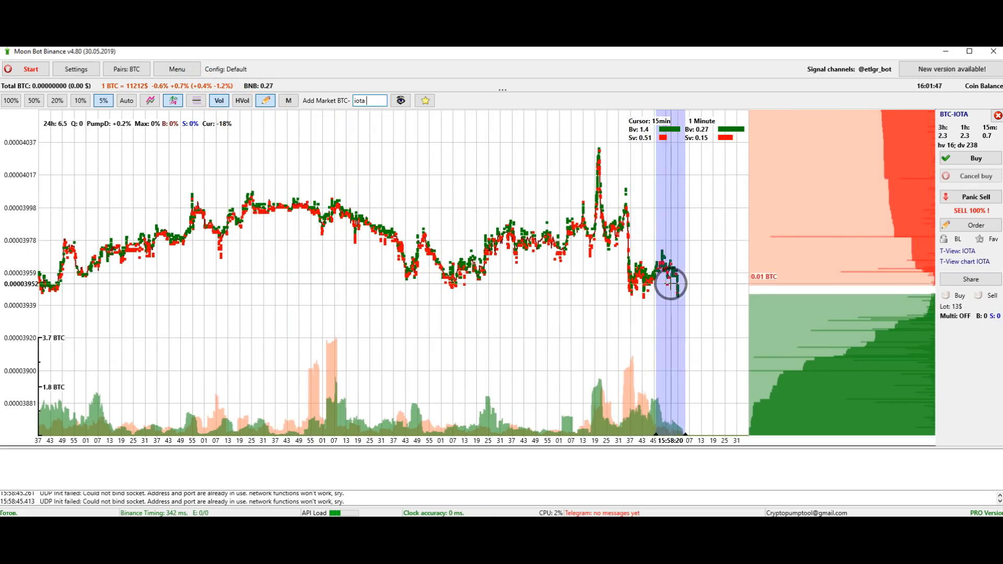
- Zoom the BTC-IOTA chart to about the last hour and show the horizontal volume profile
left_click(173, 100)
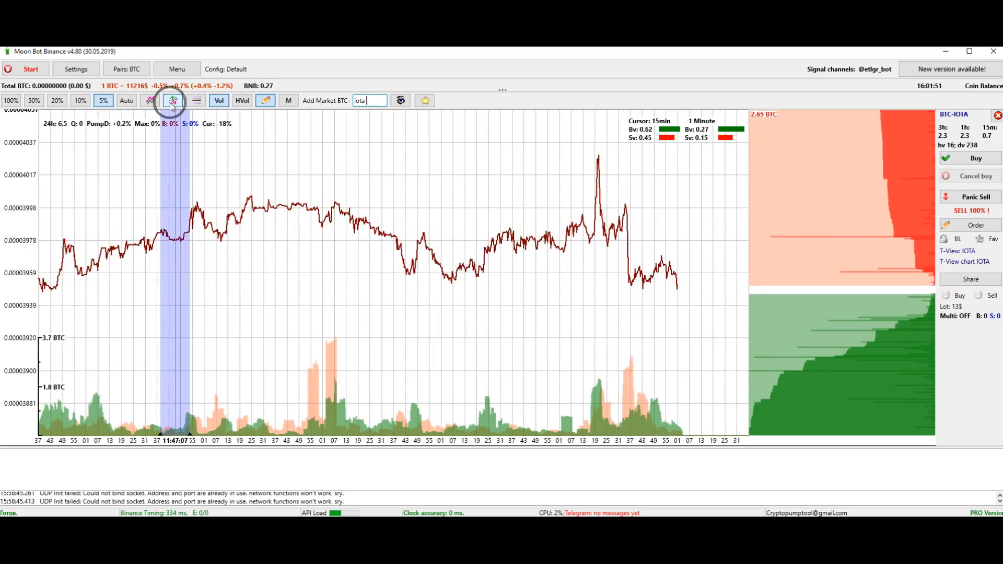
left_click_drag(221, 161, 675, 275)
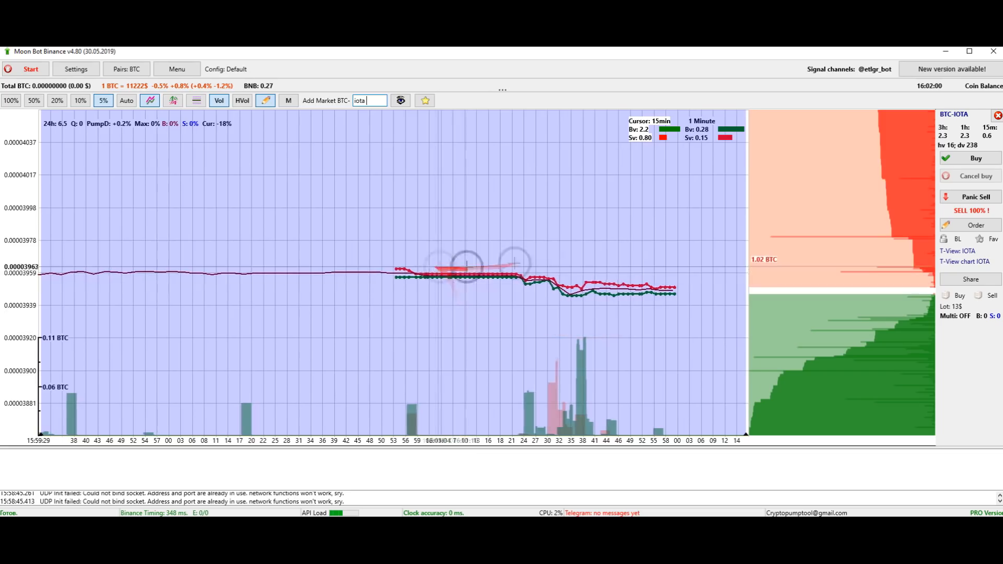
left_click(173, 100)
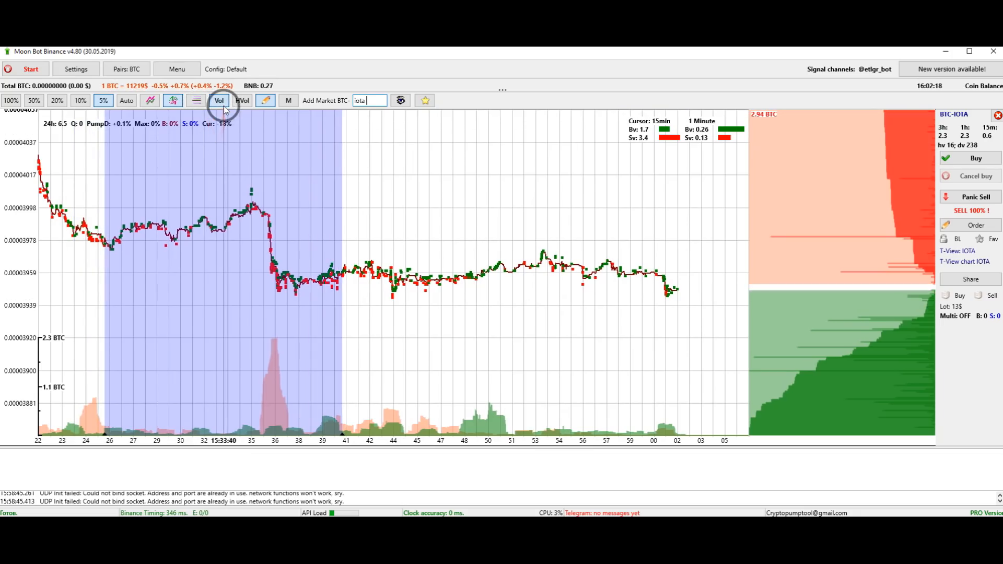
left_click_drag(220, 109, 261, 384)
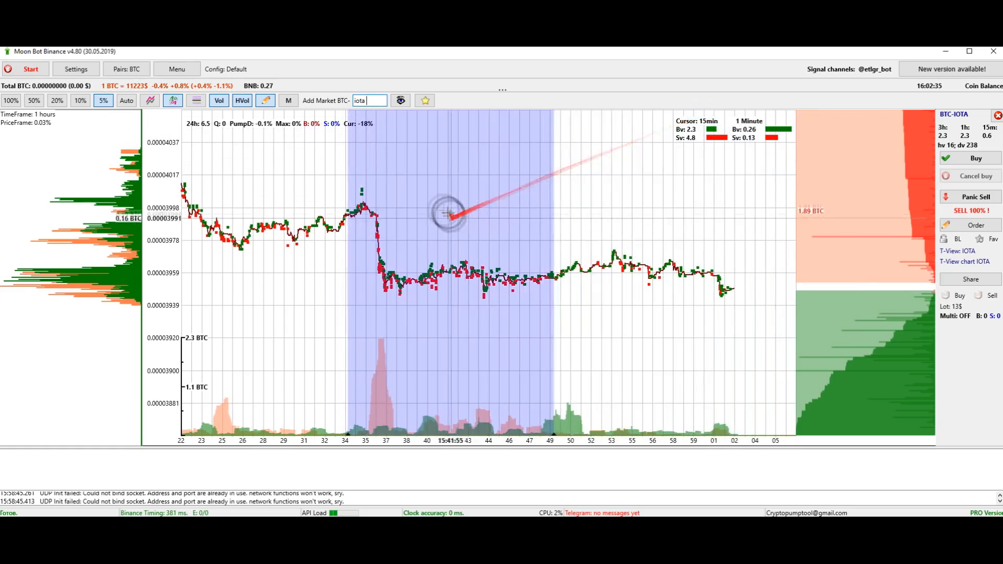
- Change the volume comparison interval from 1 Minute to 15 Minutes and zoom out
left_click(288, 100)
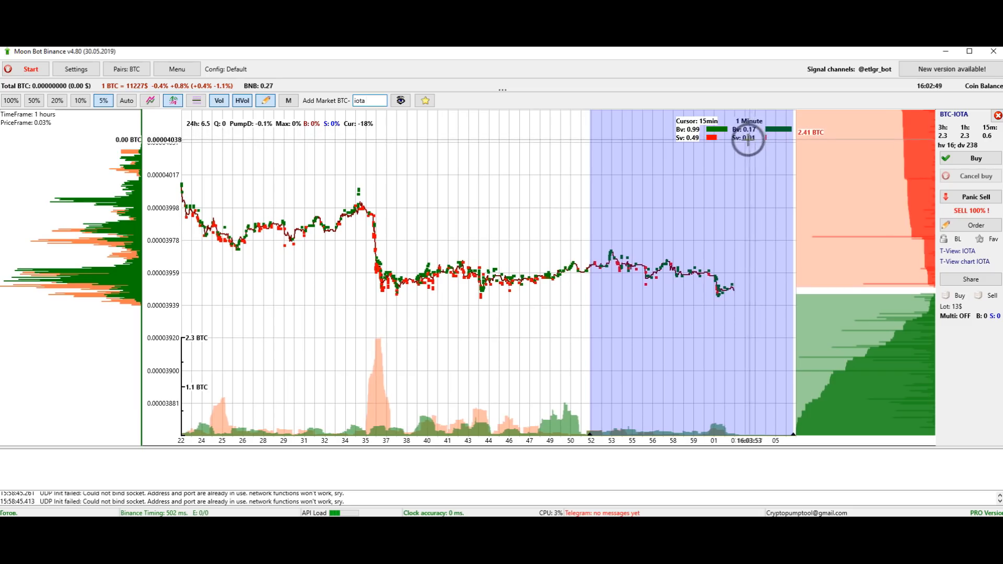
left_click(748, 121)
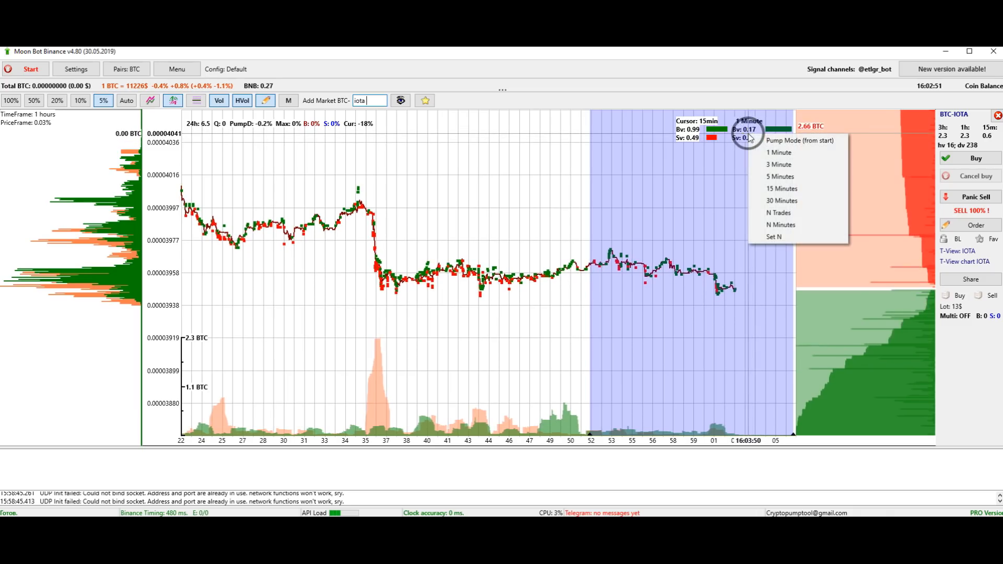
left_click(782, 188)
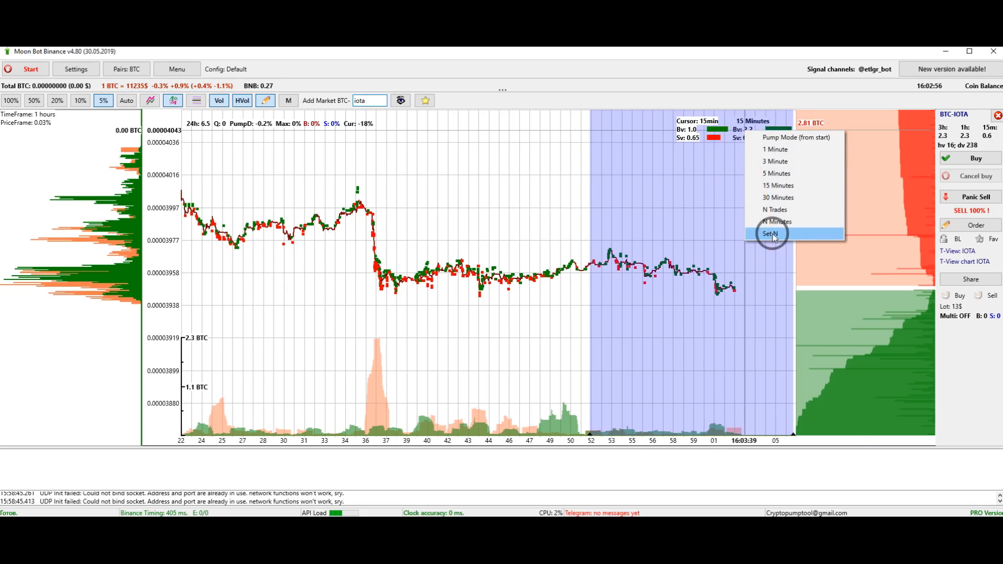
left_click(770, 233)
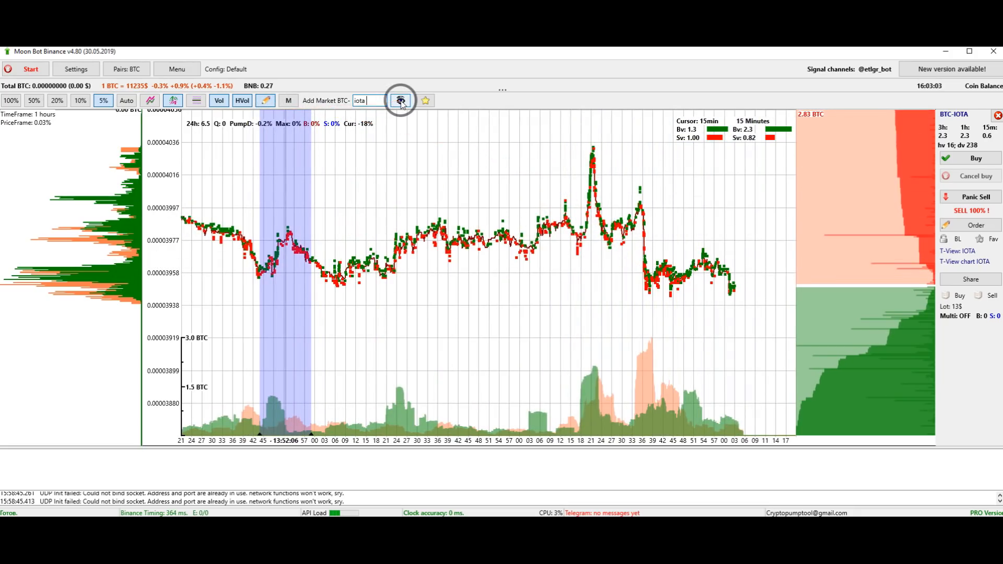
left_click(400, 100)
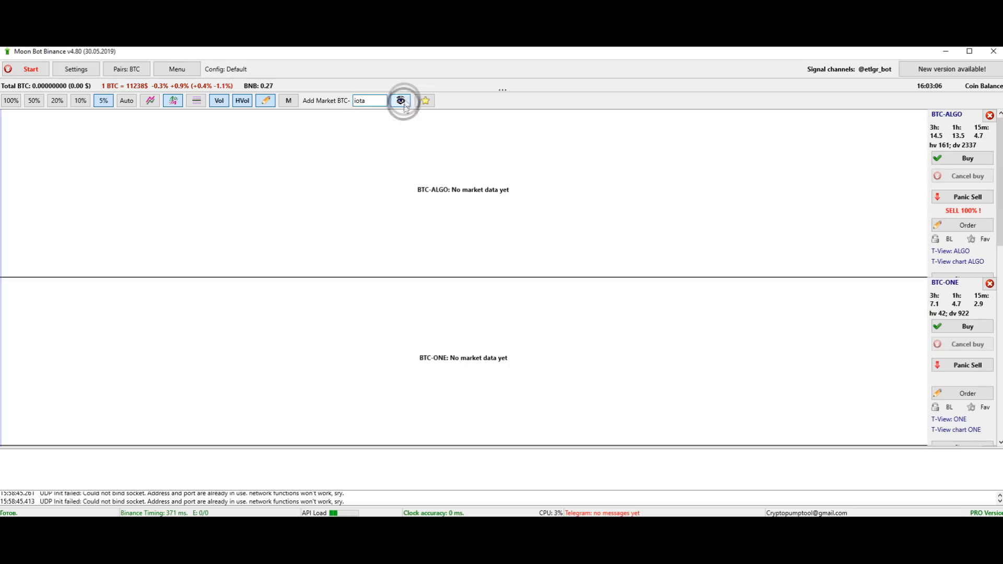
- Close the BTC-MATIC and other multi-market panes, leaving only the BTC-ETH chart
left_click(401, 100)
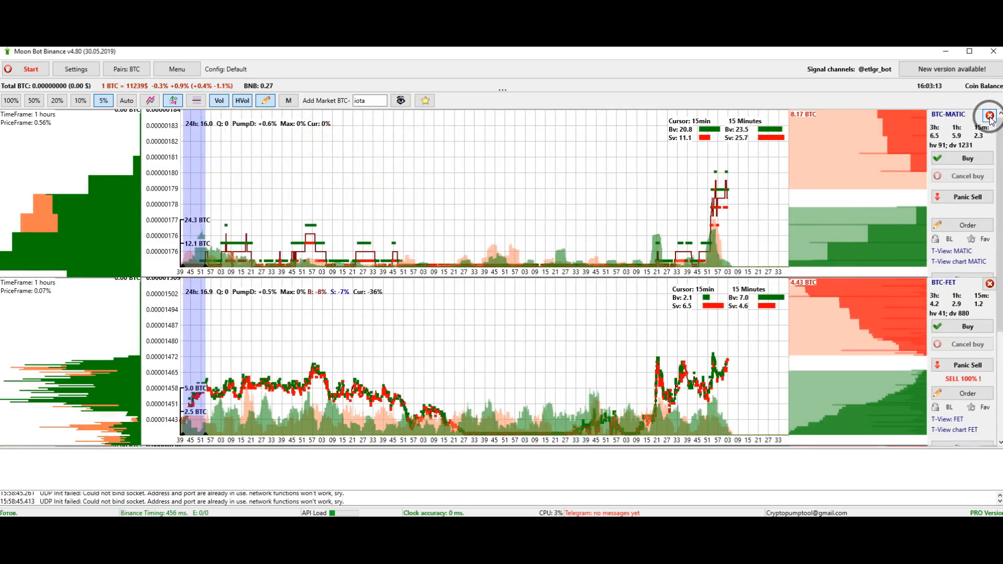
left_click(989, 116)
type("eth")
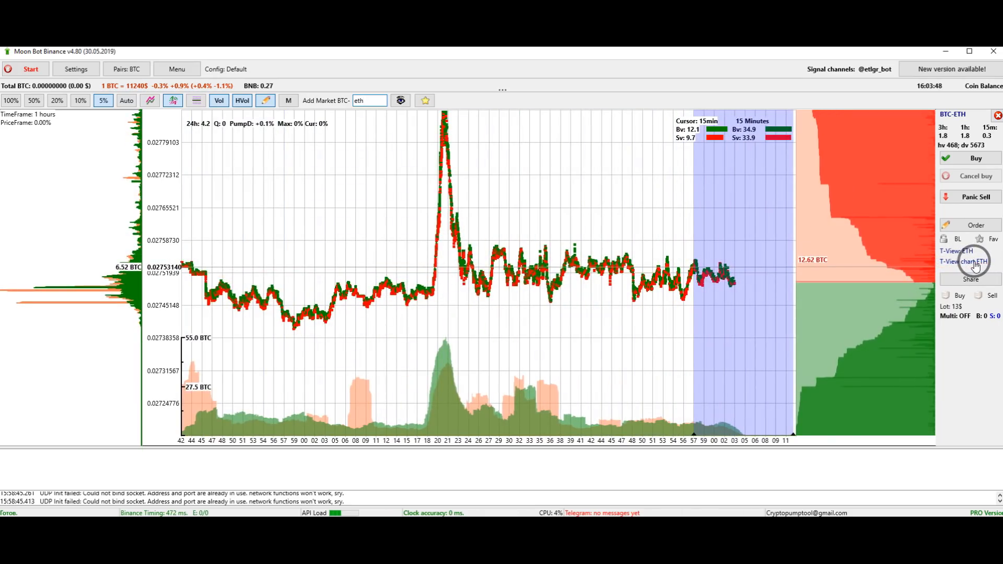
- Start the bot and re-enable Emulation mode, accepting the warning dialog
left_click(964, 261)
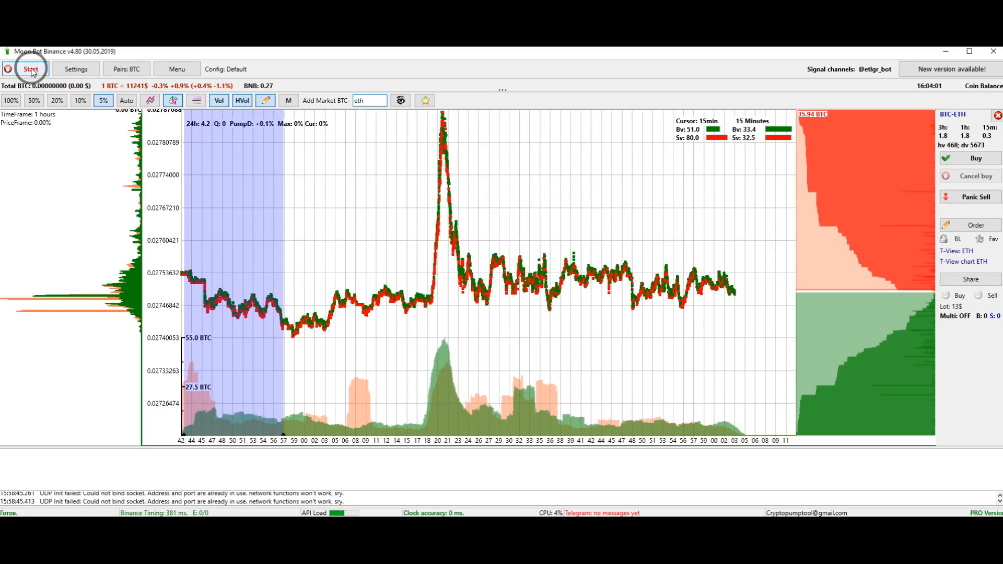
left_click(31, 69)
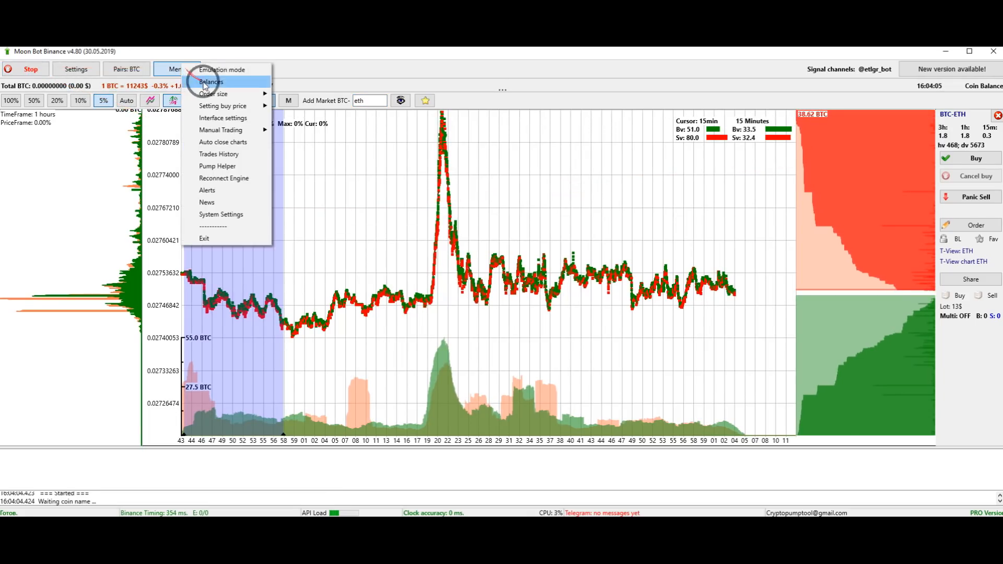
left_click(222, 69)
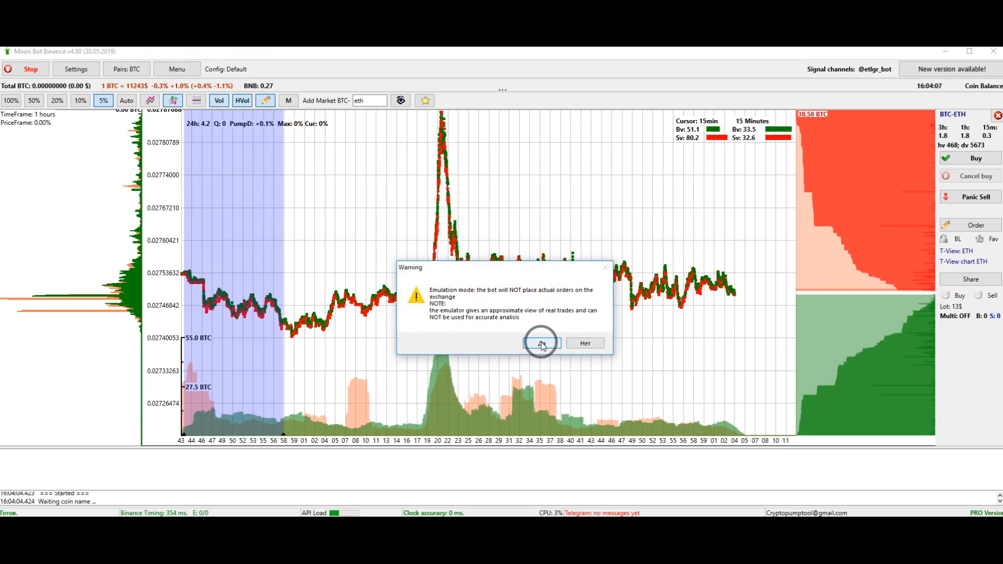
left_click(542, 343)
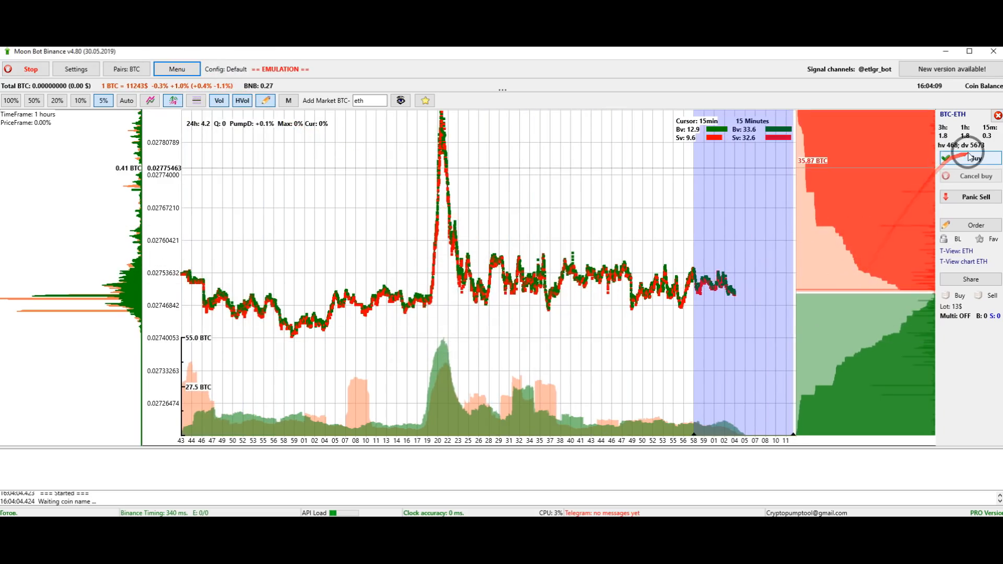
- Place an emulated BTC-ETH buy of 0.047 ETH with a sell order at 0.02820000
left_click(971, 157)
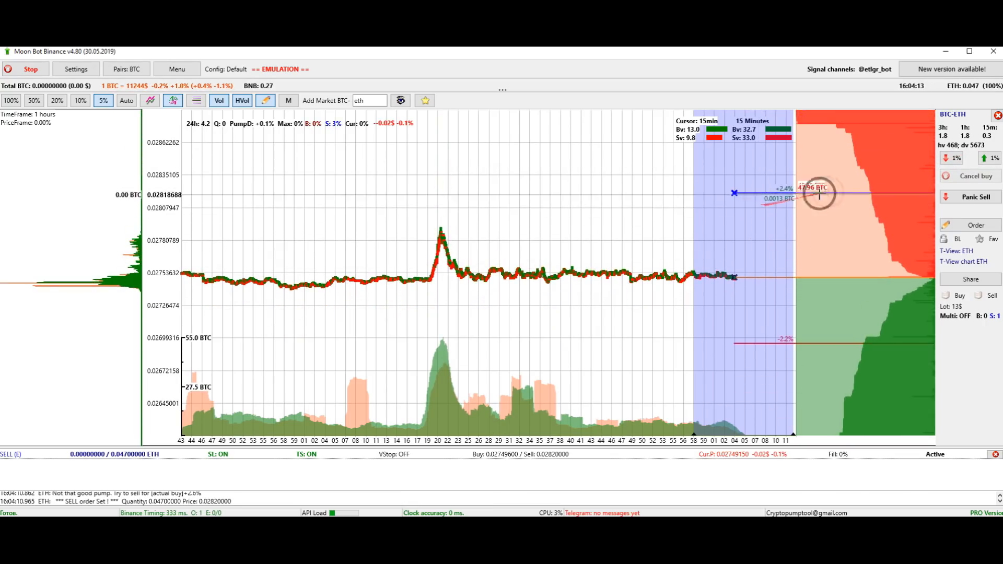
mouse_move(847, 193)
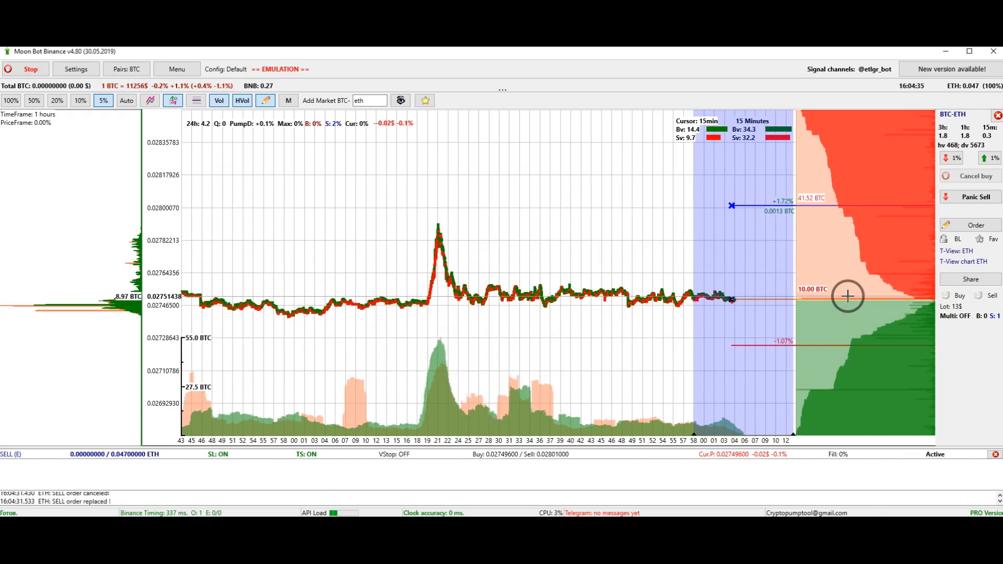
mouse_move(773, 244)
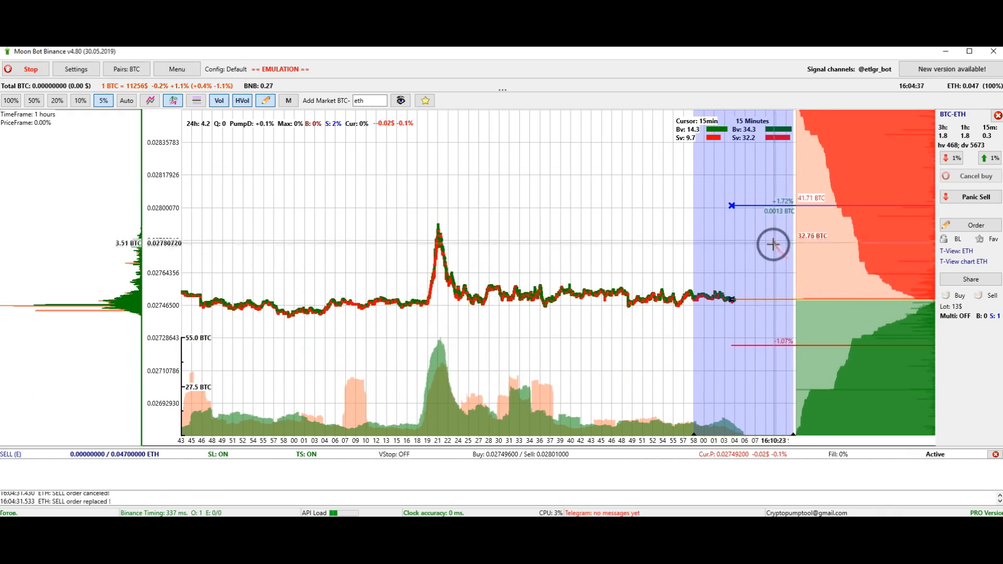